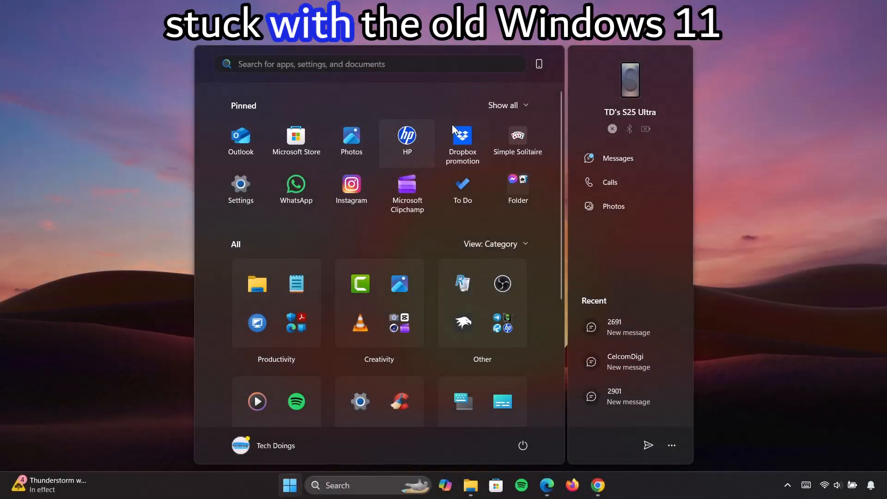
mouse_move(563, 121)
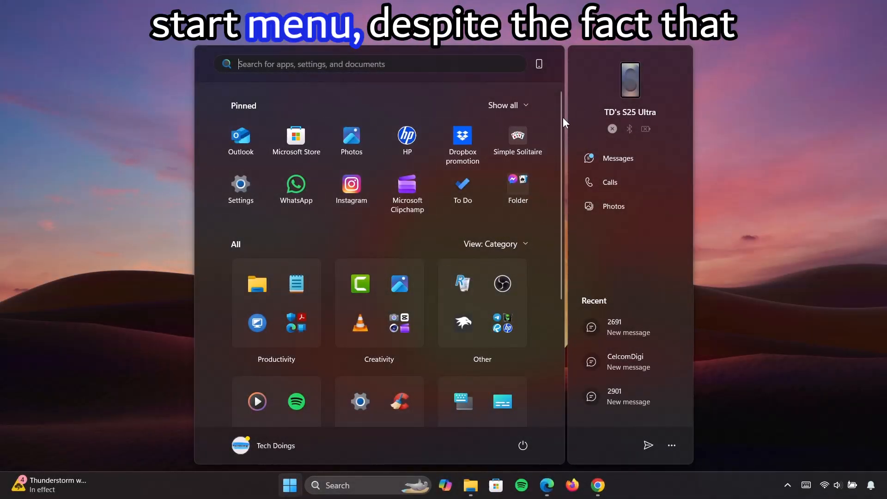
Download ViVeTool-v0.3.4-IntelAmd.zip from the ViVe releases assets and show it in Downloads.
scroll(down, 3)
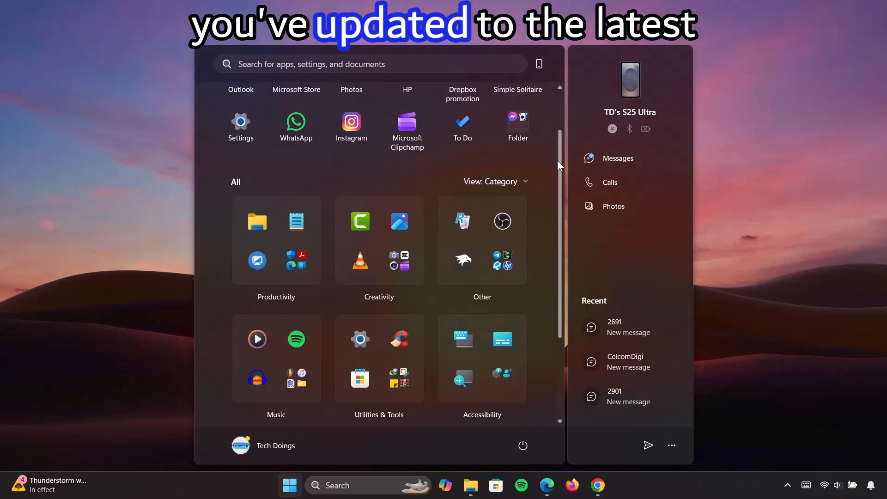
scroll(down, 3)
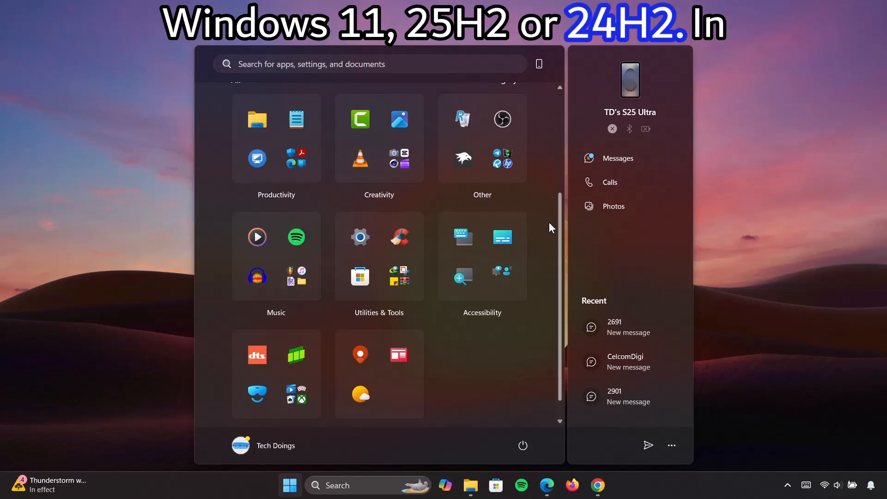
scroll(up, 3)
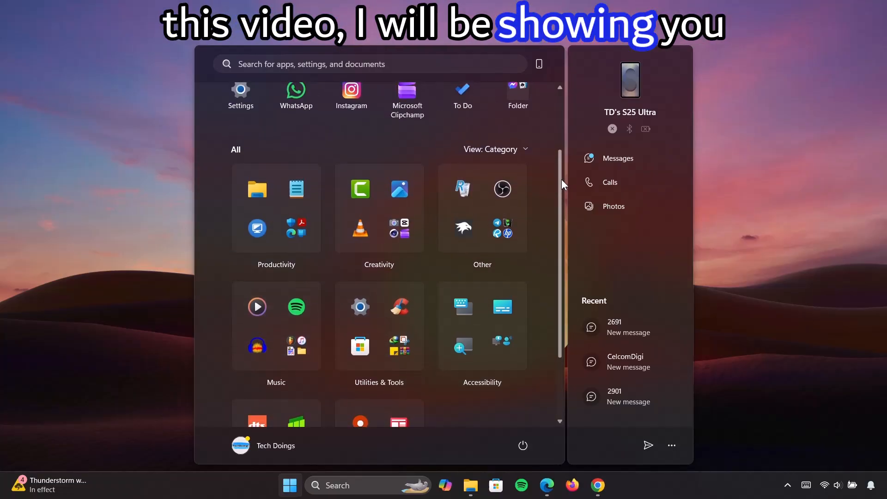
scroll(up, 3)
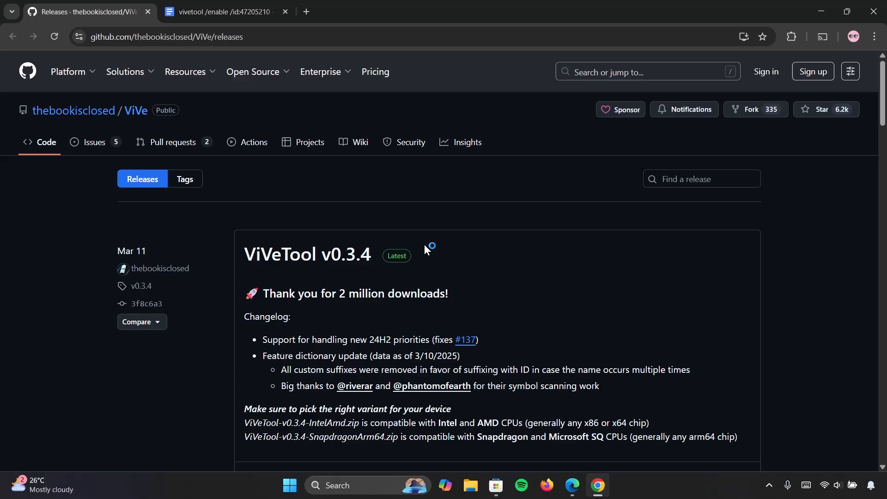
mouse_move(854, 142)
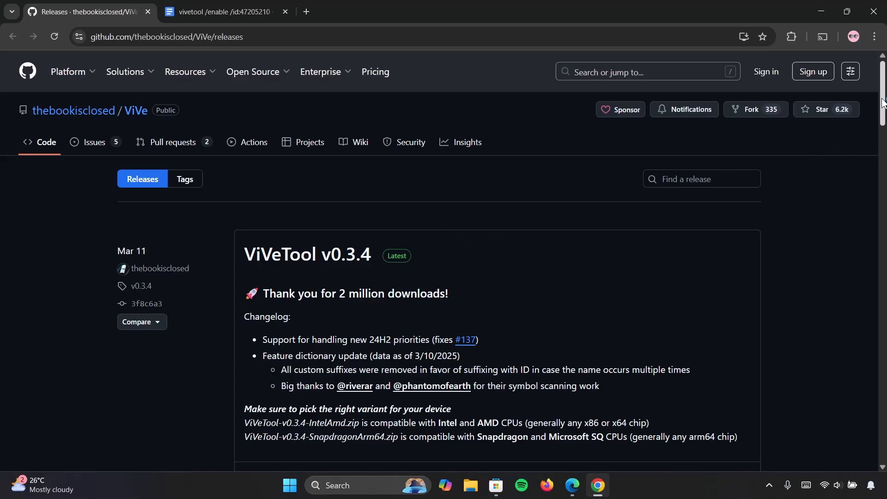
scroll(down, 3)
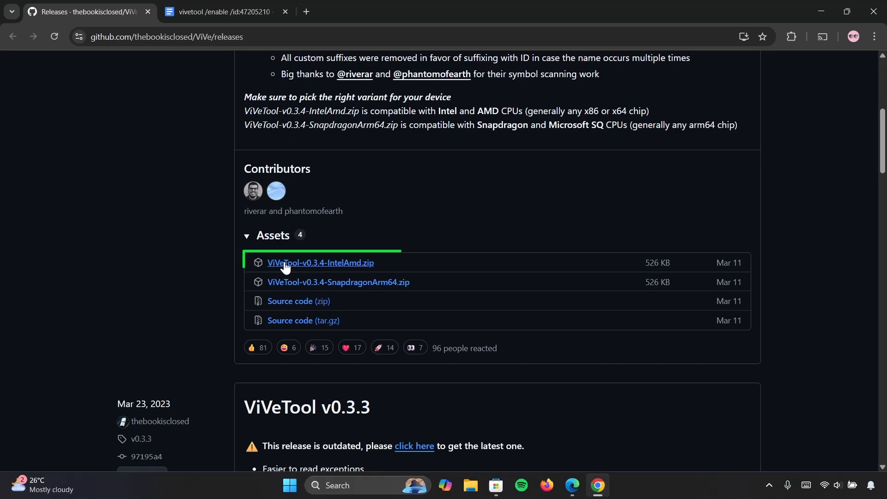
mouse_move(303, 265)
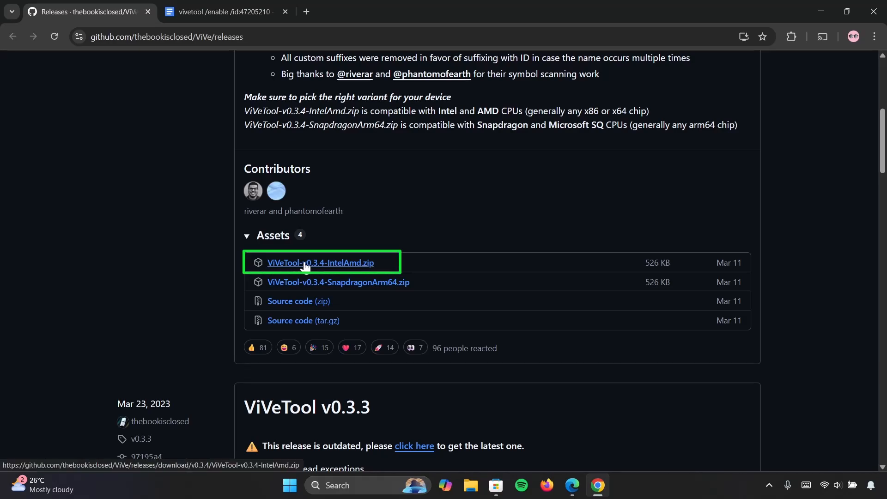
click(321, 263)
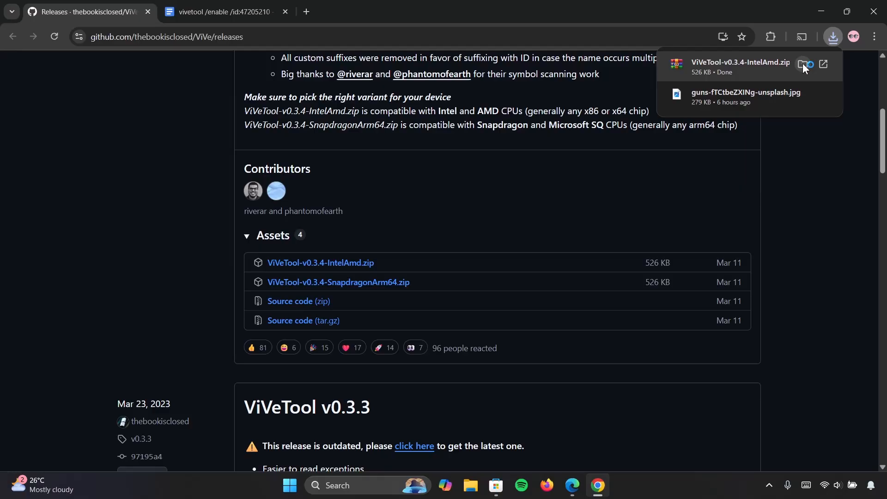
click(802, 64)
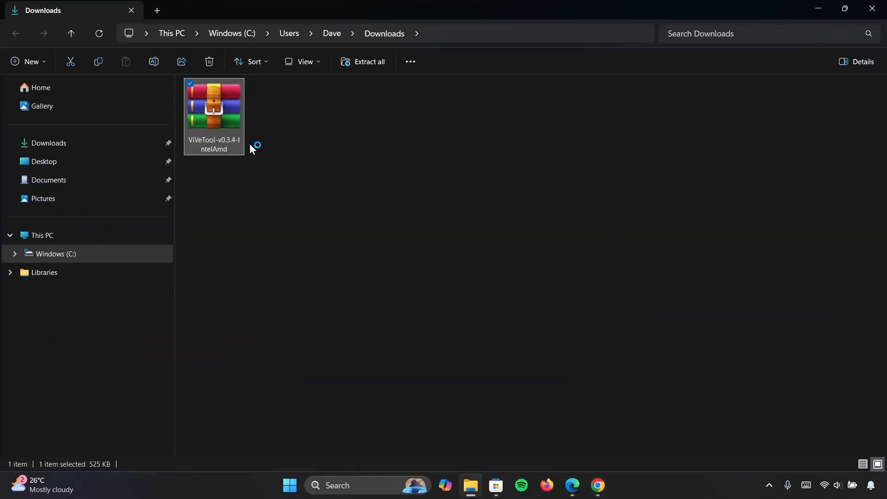
mouse_move(226, 129)
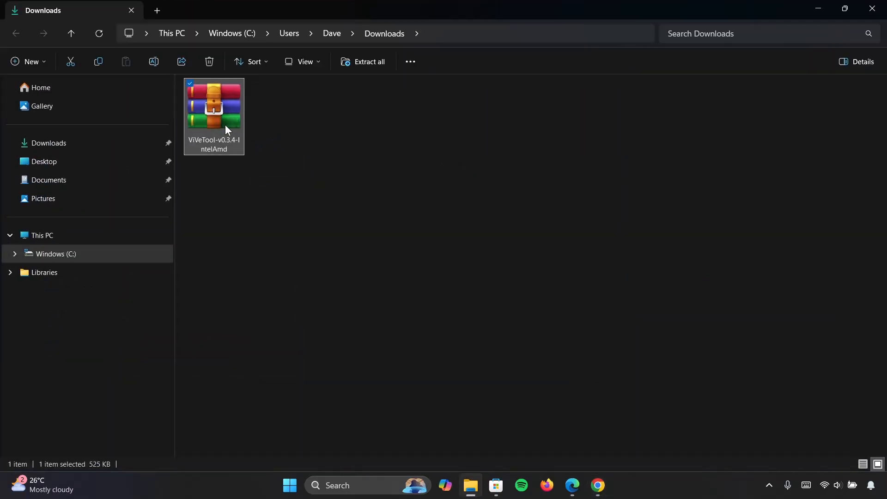
mouse_move(373, 66)
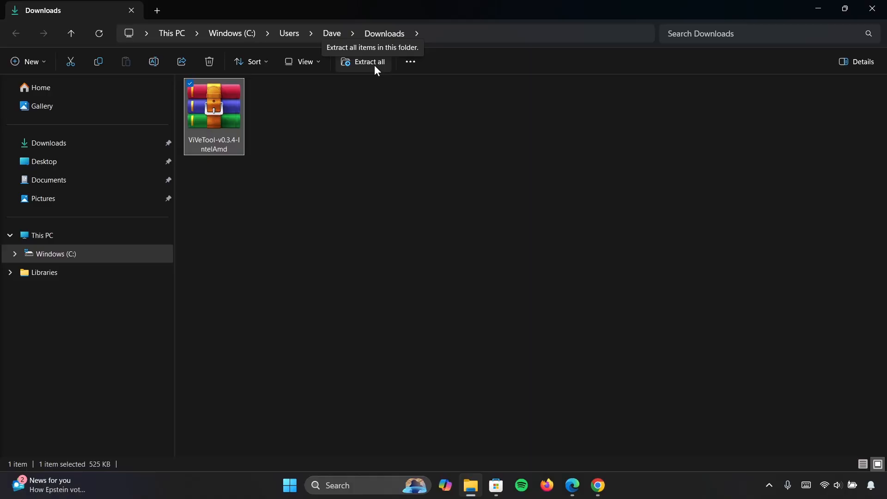
Extract ViVeTool-v0.3.4-IntelAmd.zip into its suggested ViVeTool-v0.3.4-IntelAmd folder.
click(368, 61)
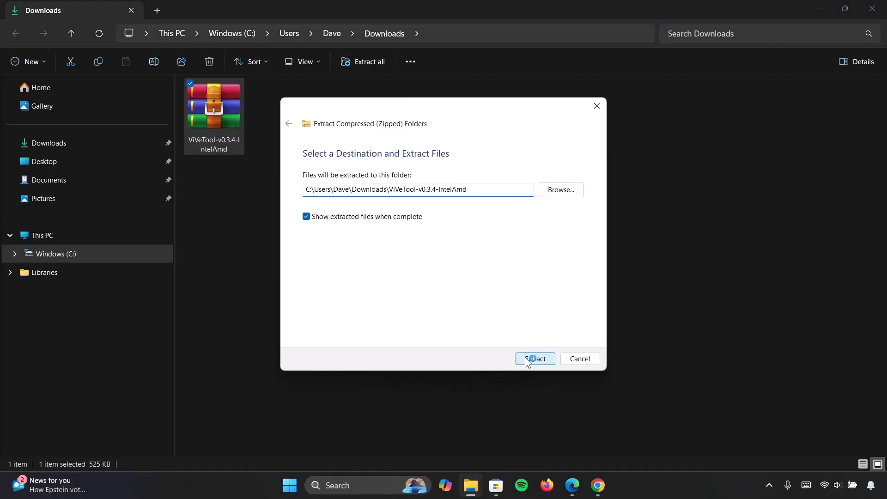
click(534, 358)
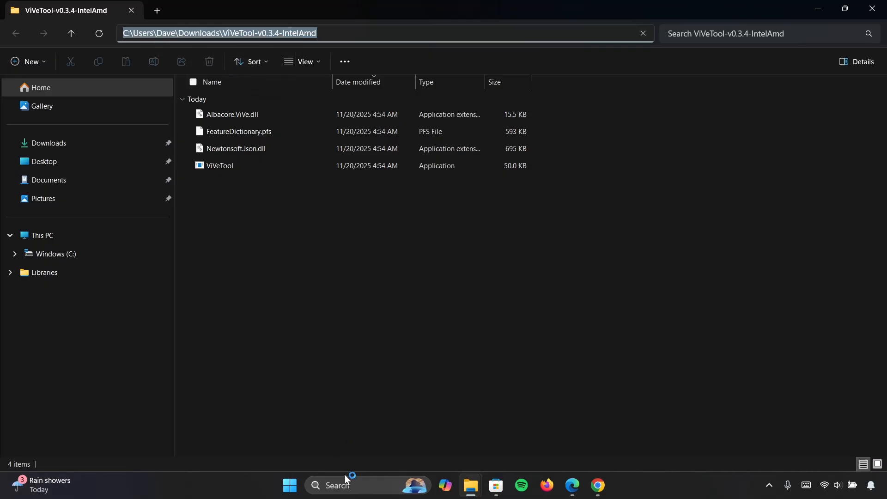
Search for cmd and launch Command Prompt as administrator.
click(337, 485)
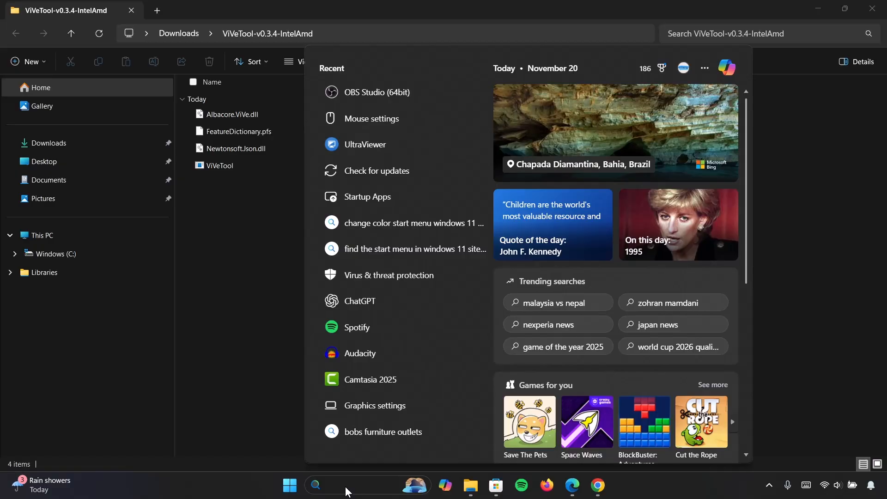
text(cmd)
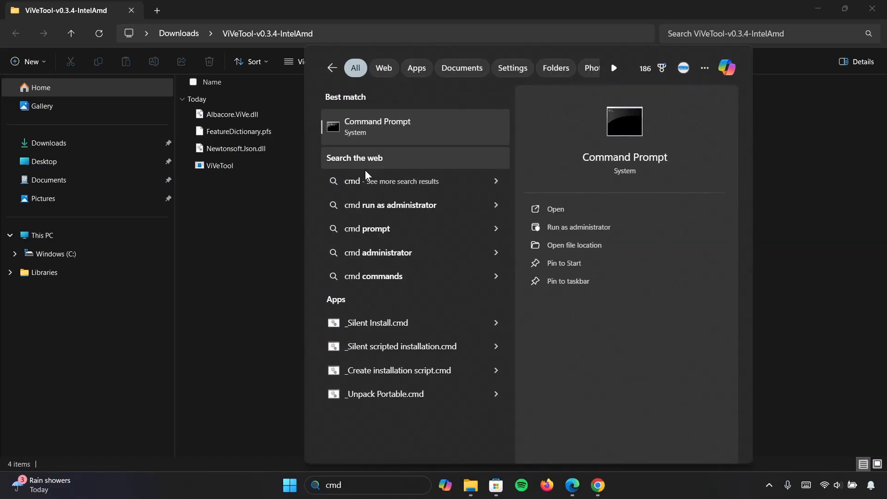
mouse_move(577, 226)
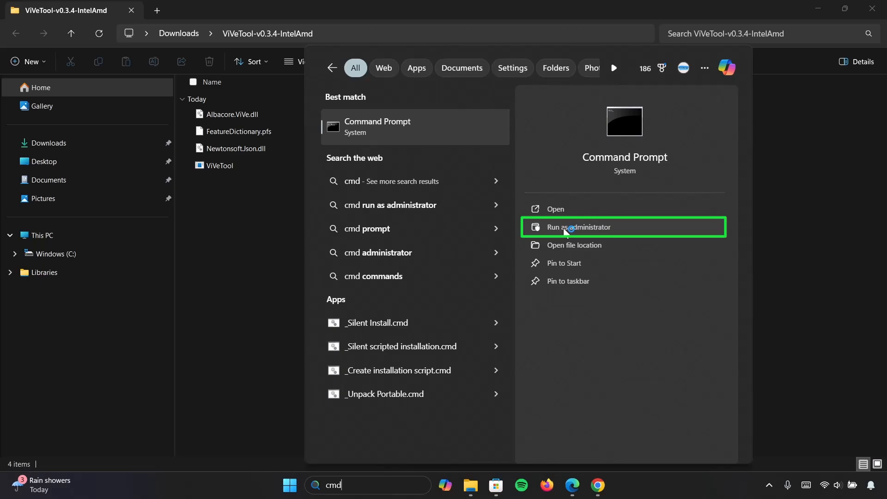
click(578, 227)
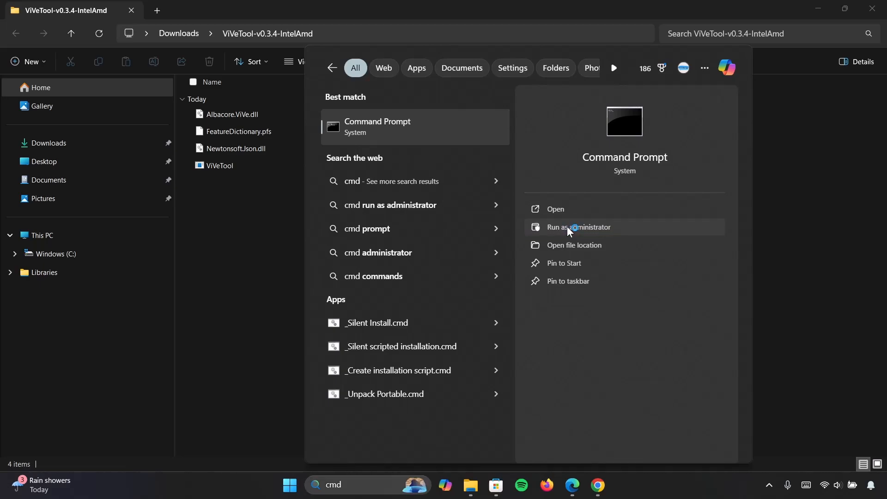
click(578, 227)
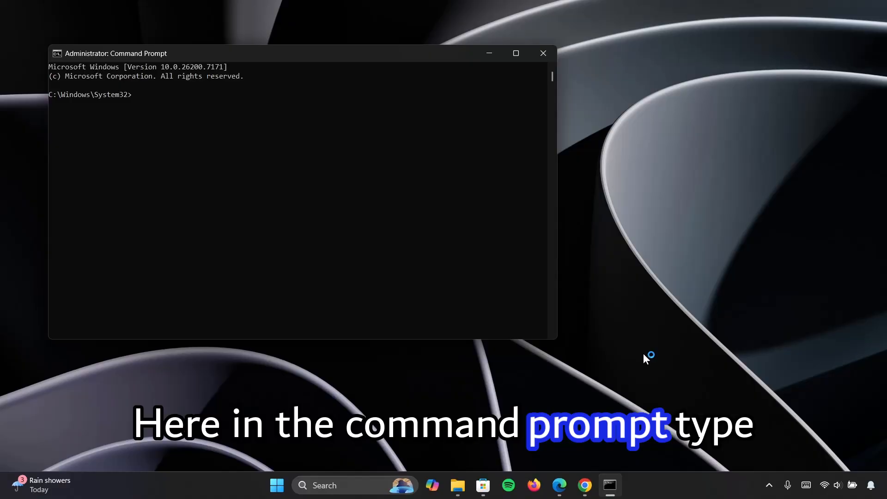
Change directory to C:\Users\Dave\Downloads\ViVeTool-v0.3.4-IntelAmd.
text(cd)
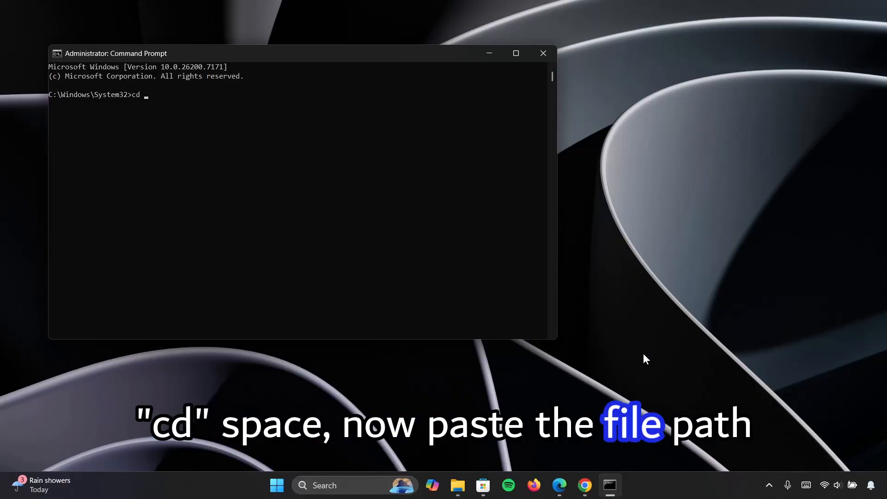
text(C:\Users\Dave\Downloads\ViVeTool-v0.3.4-IntelAmd)
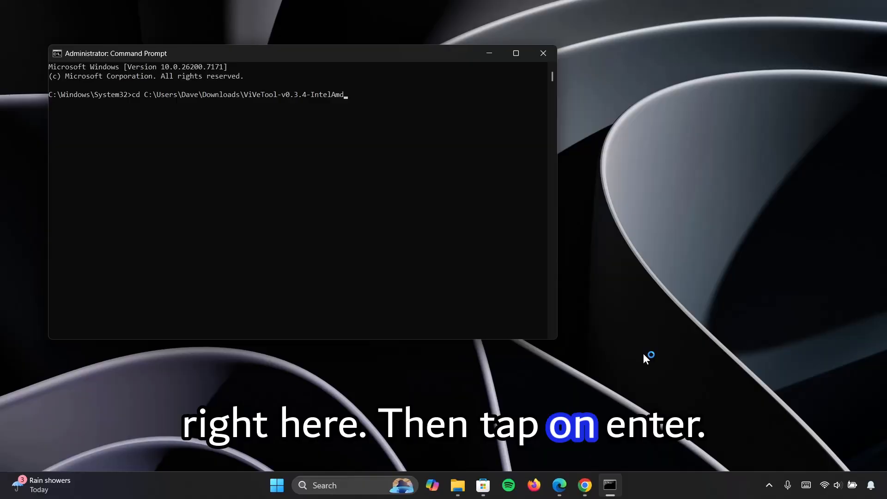
key(Return)
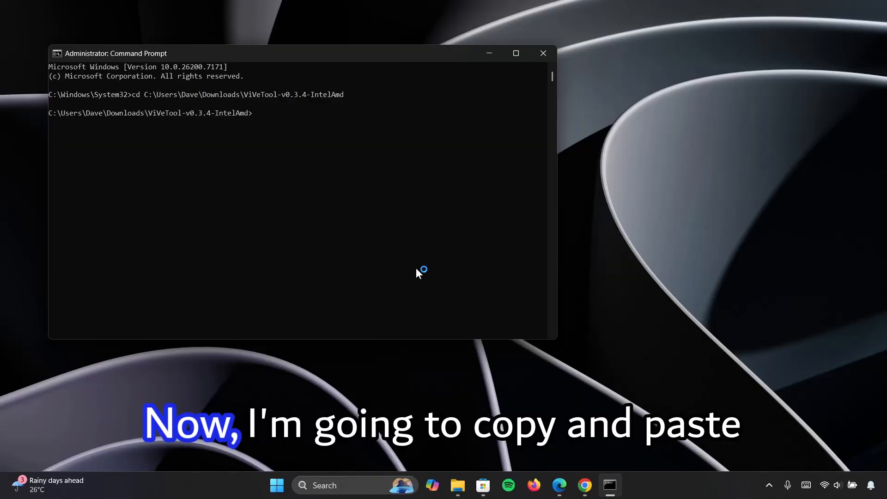
mouse_move(532, 377)
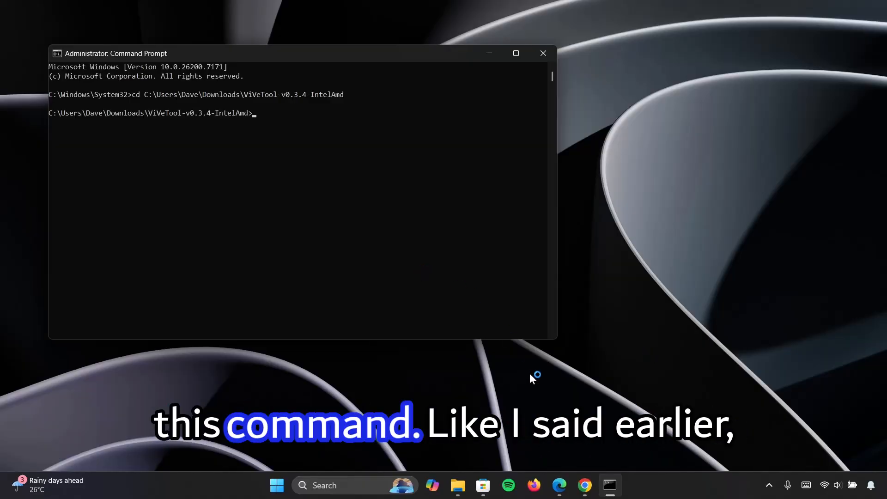
Run vivetool /enable /id:47205210, then close Command Prompt.
click(584, 485)
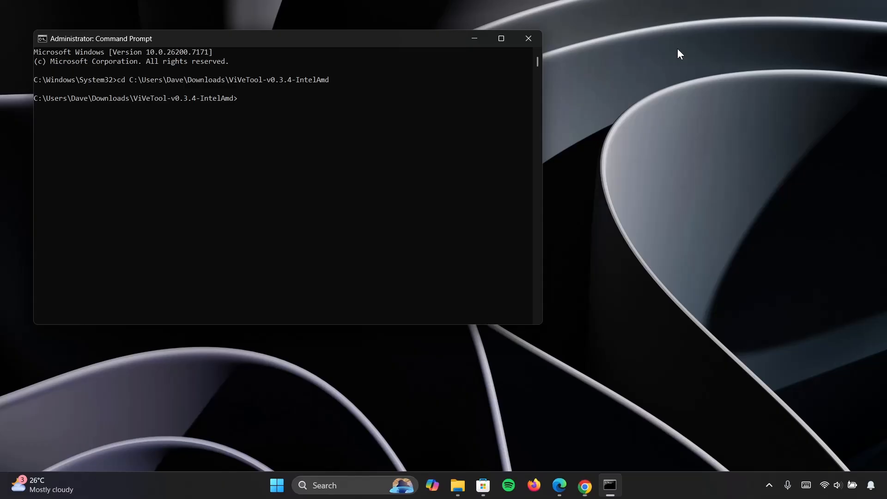
text(vivetool /enable /id:47205210)
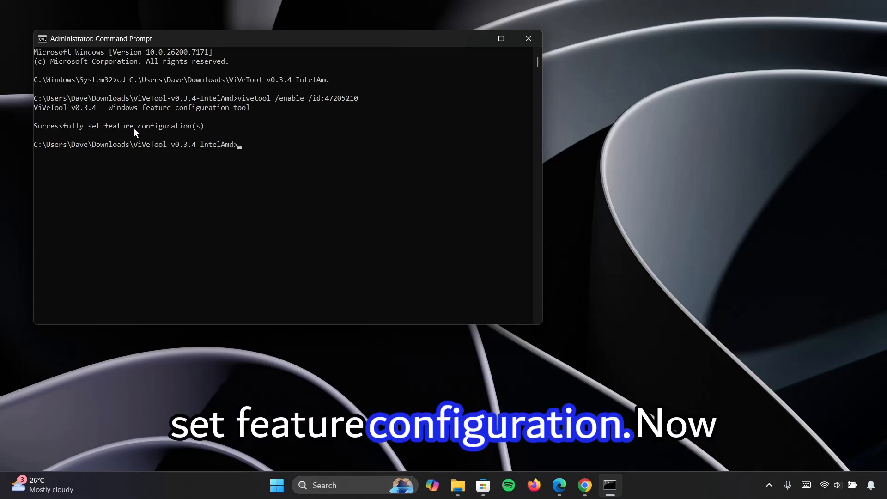
mouse_move(528, 38)
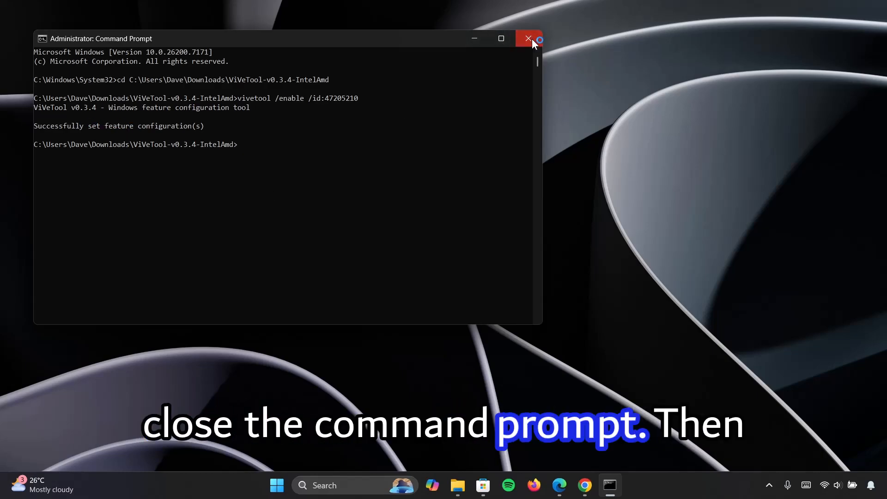
click(528, 38)
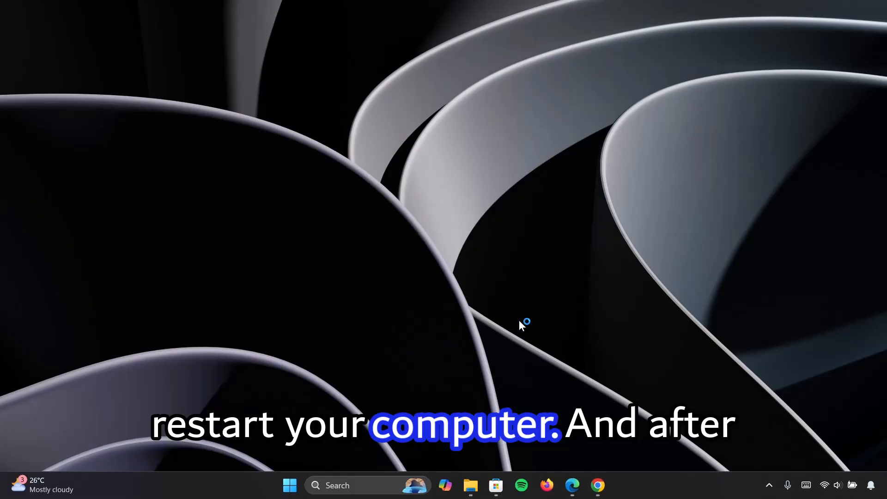
In the Start menu, hide the phone sidebar, then show it again.
click(289, 485)
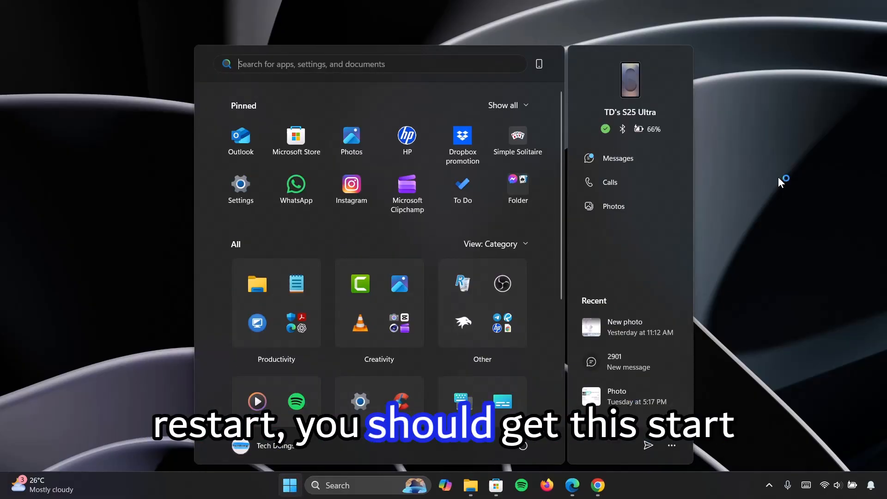
mouse_move(658, 194)
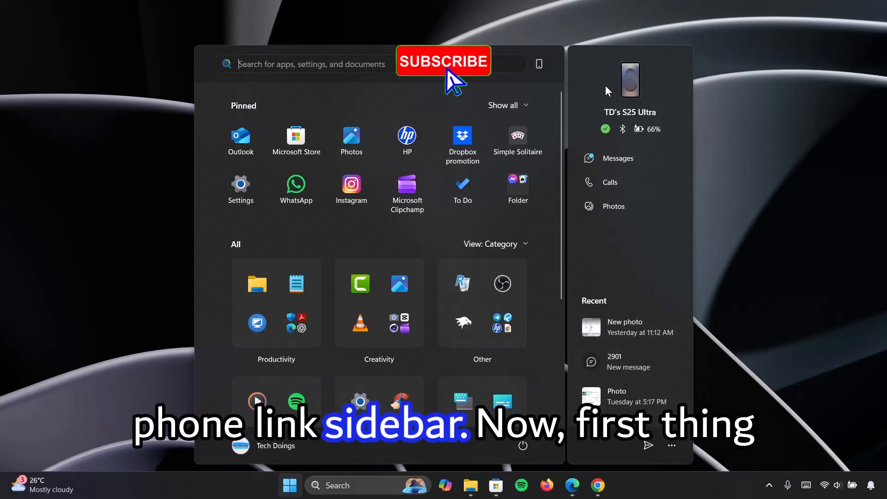
mouse_move(538, 64)
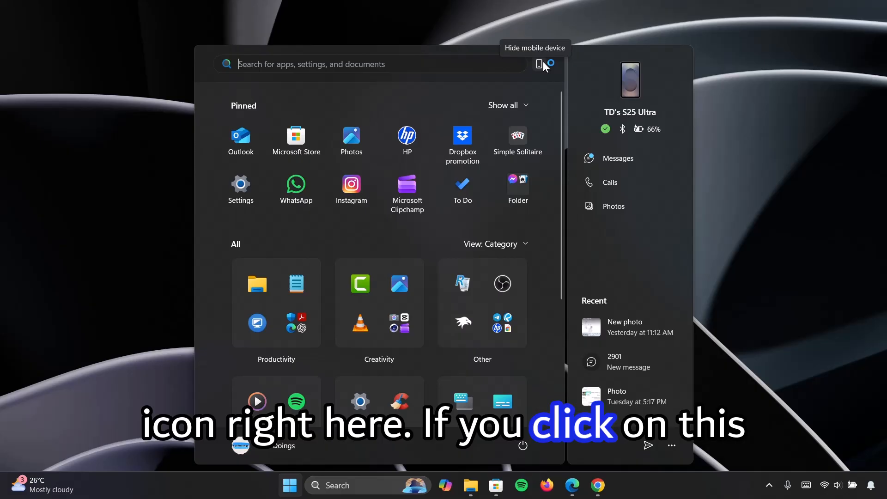
click(549, 64)
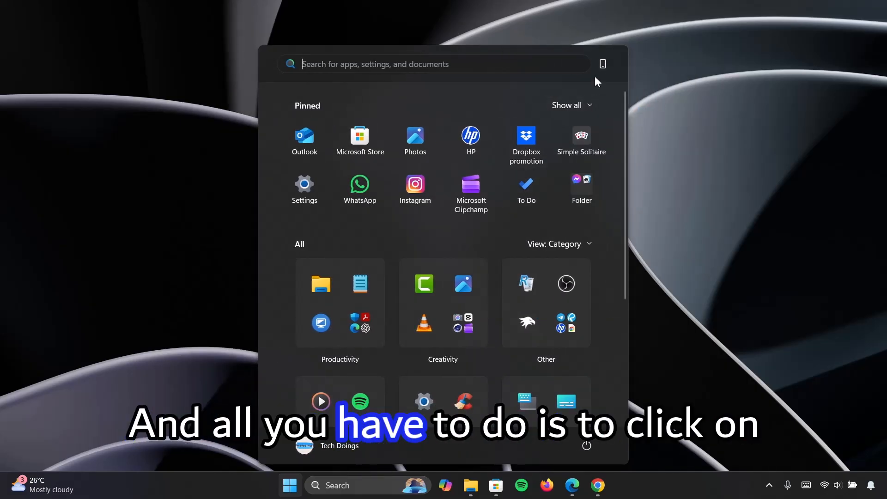
click(603, 63)
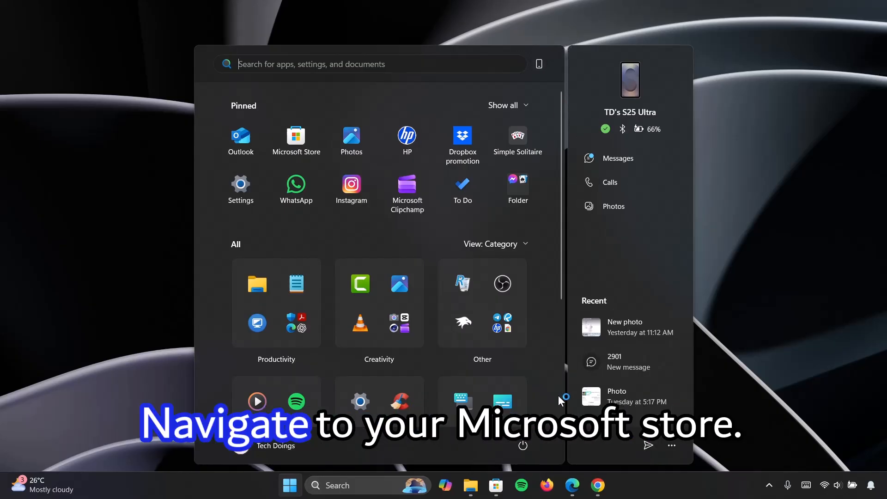
Browse Microsoft Store's Updates & downloads recent updates list, then close the Store.
click(296, 136)
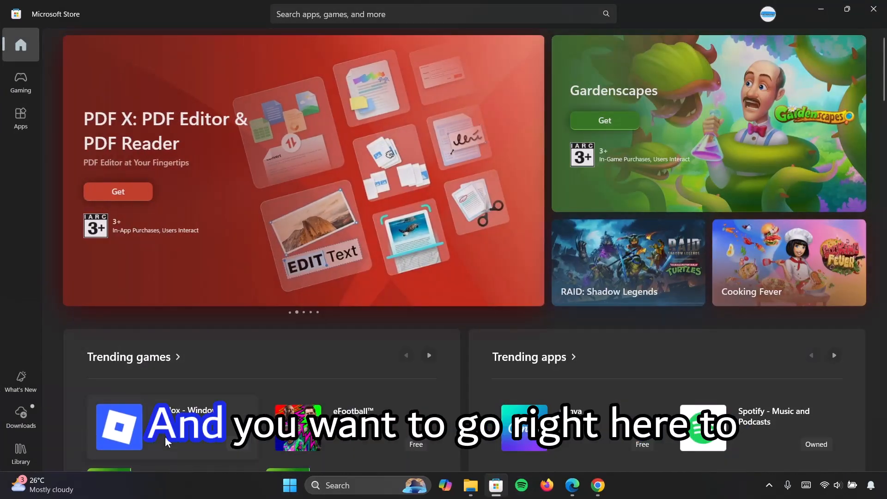
click(21, 417)
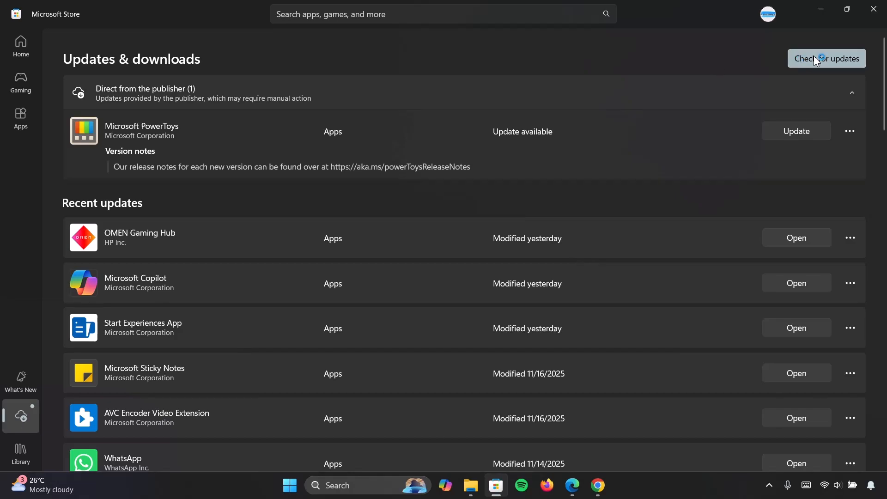
mouse_move(125, 222)
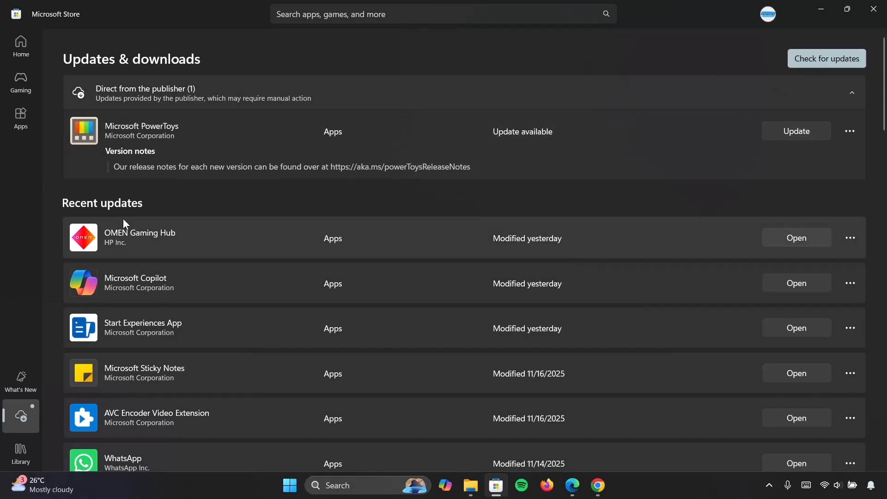
scroll(down, 3)
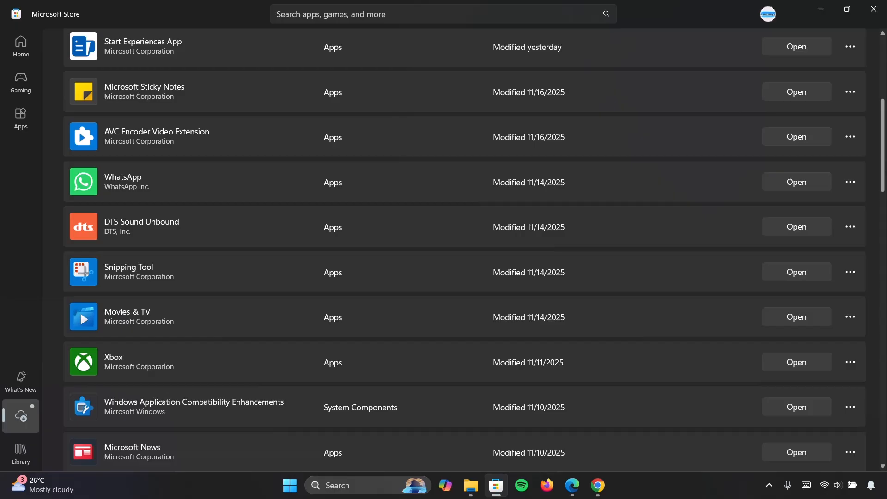
scroll(down, 3)
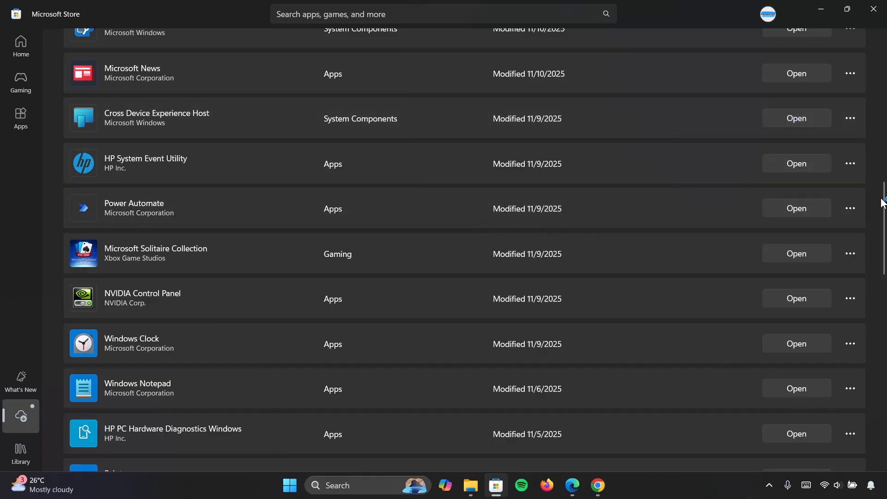
scroll(down, 3)
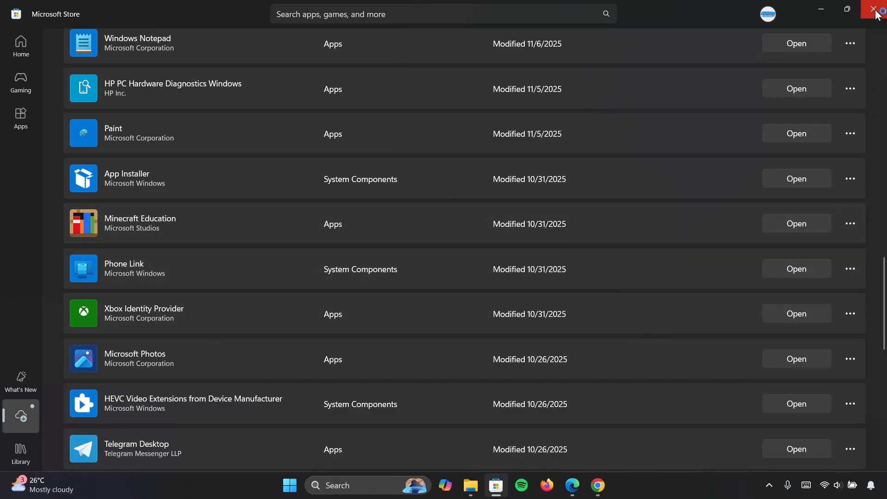
click(875, 9)
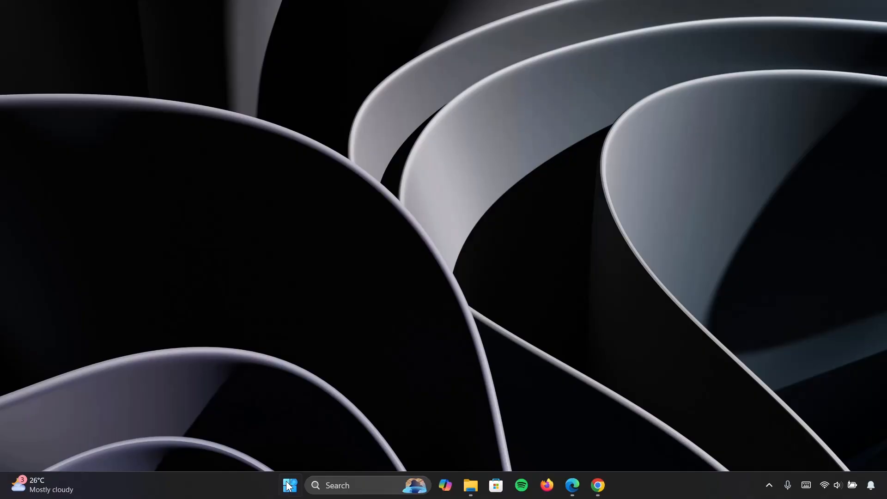
Open Settings > Personalization > Start and expand the On 'Show mobile device in Start' option.
click(290, 485)
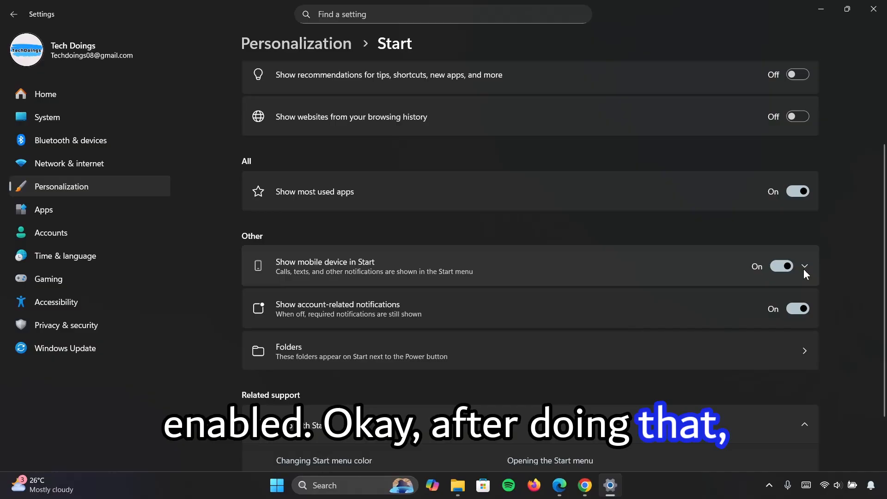
click(804, 266)
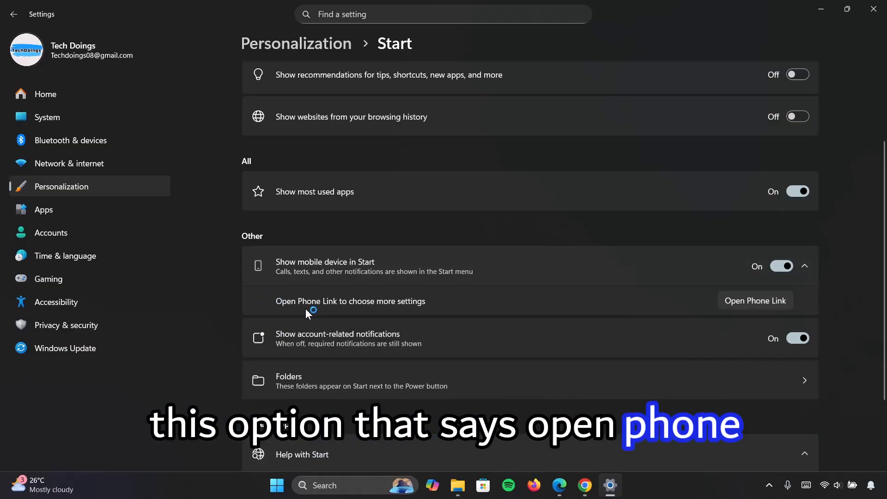
mouse_move(405, 311)
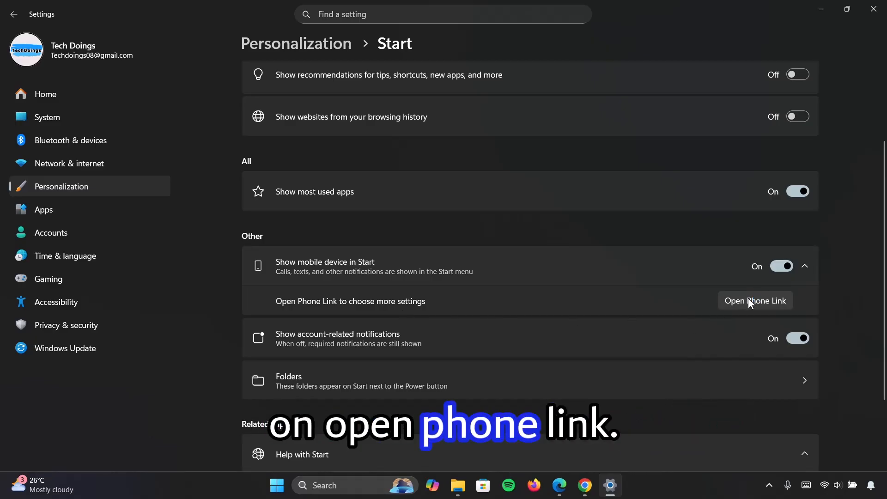
Open Phone Link's Start menu personalization settings with badges and recent content on.
click(755, 300)
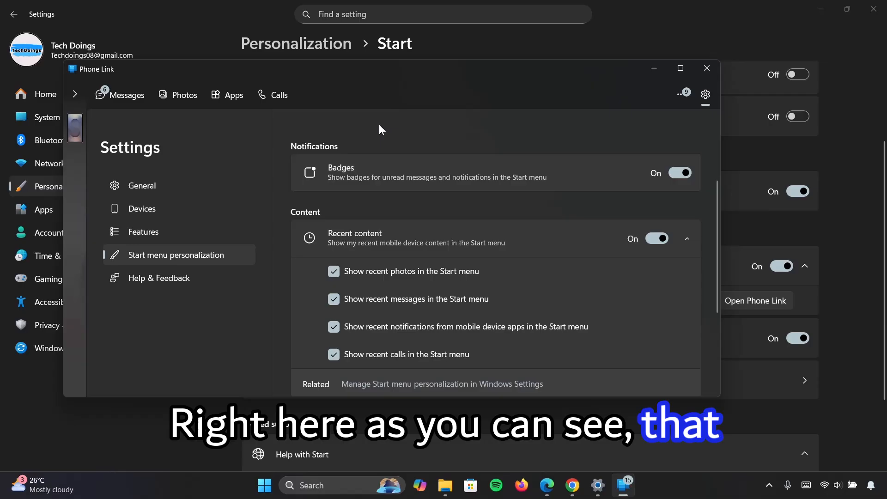
mouse_move(315, 251)
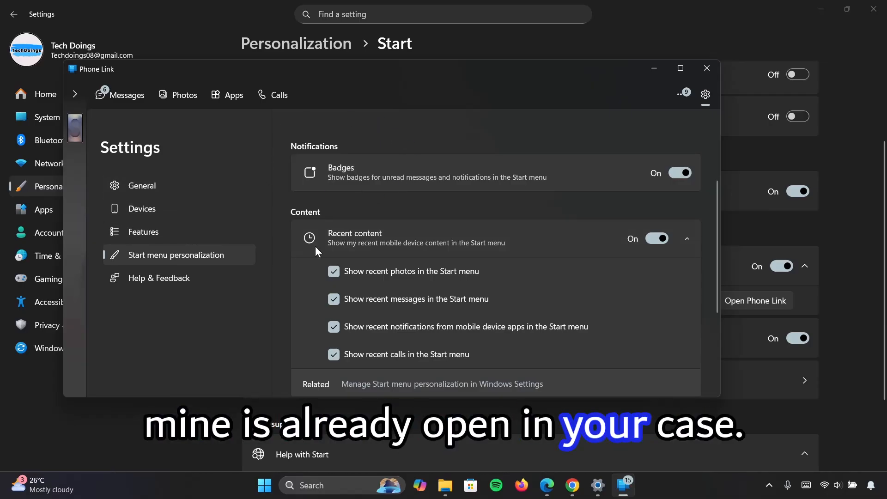
mouse_move(349, 259)
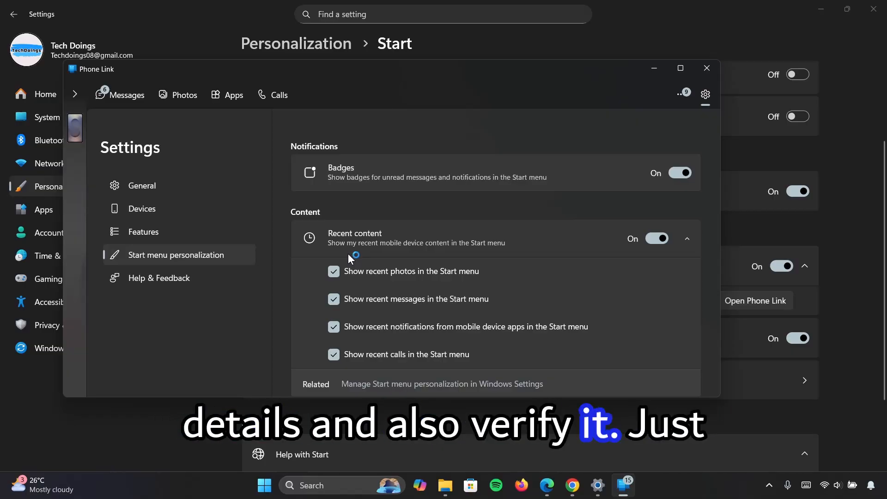
mouse_move(418, 146)
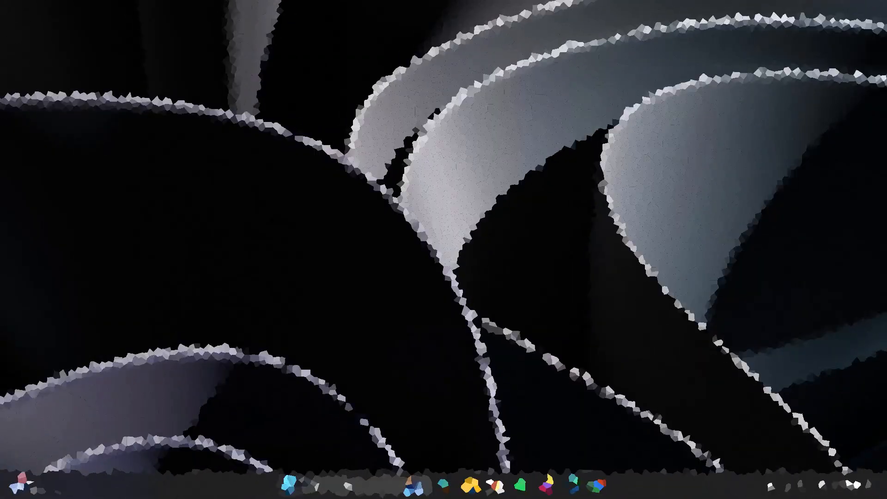
Scroll the Start menu's All section to view Productivity, Music and Accessibility categories.
click(289, 485)
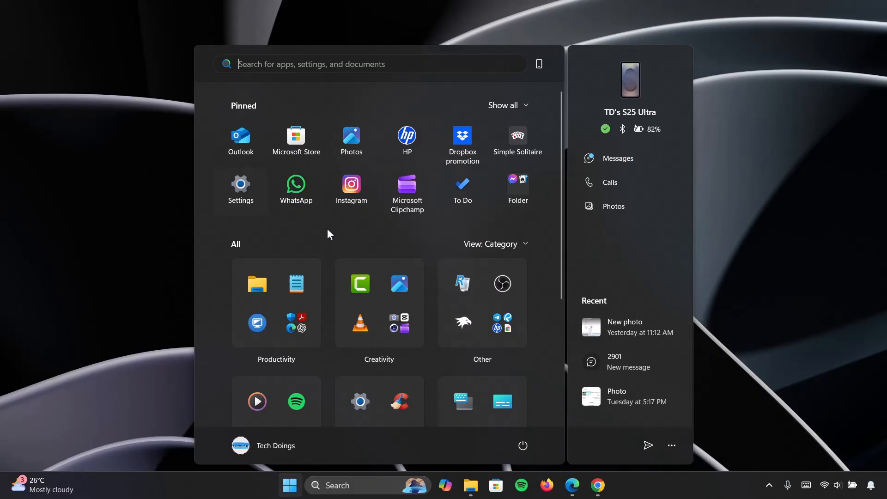
scroll(down, 3)
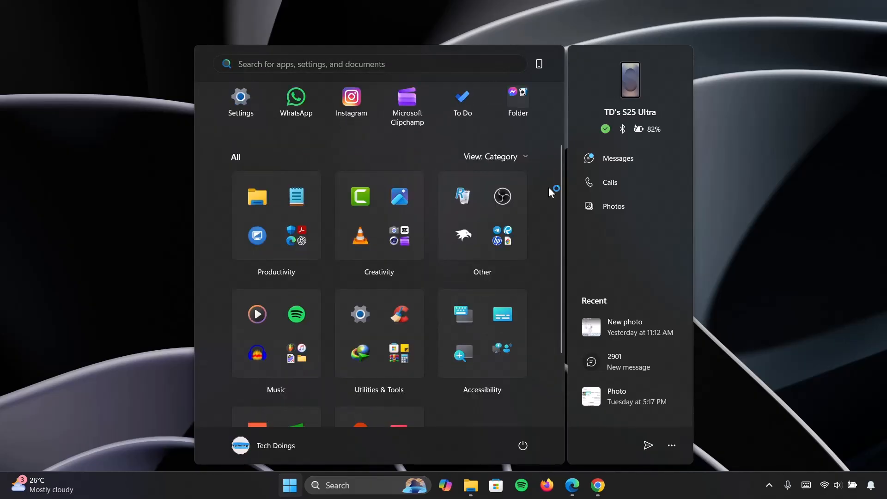
mouse_move(231, 245)
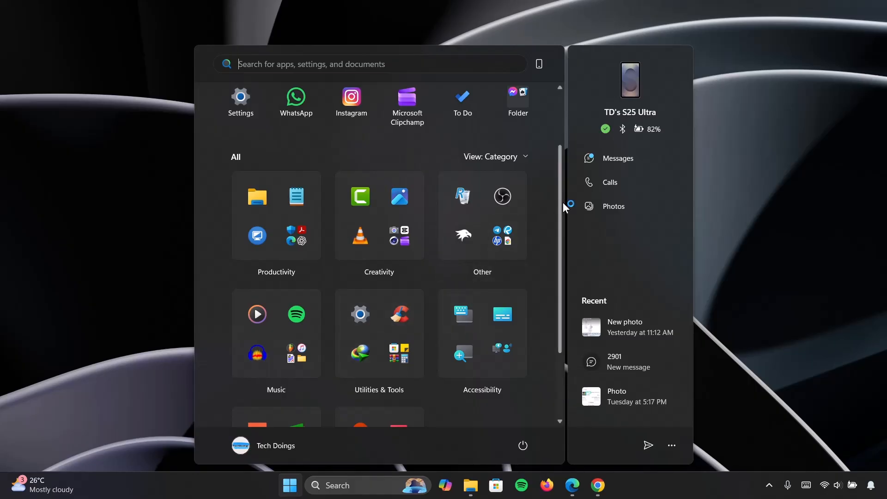
scroll(up, 3)
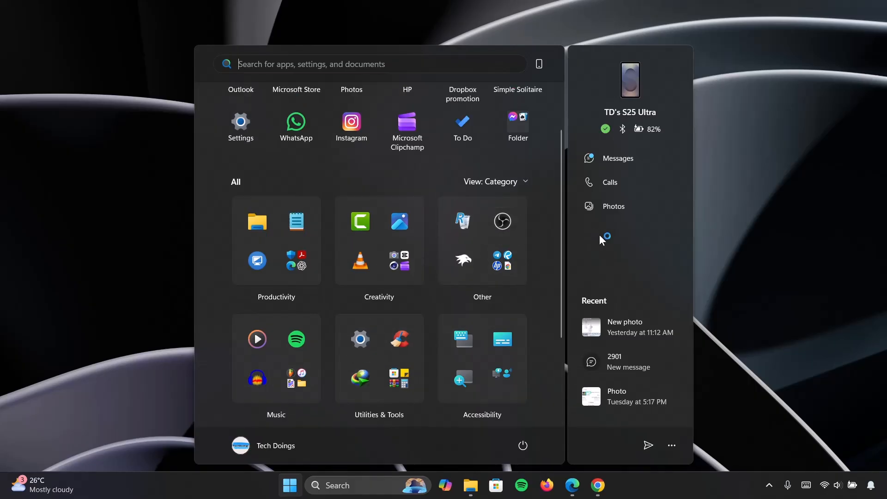
mouse_move(610, 305)
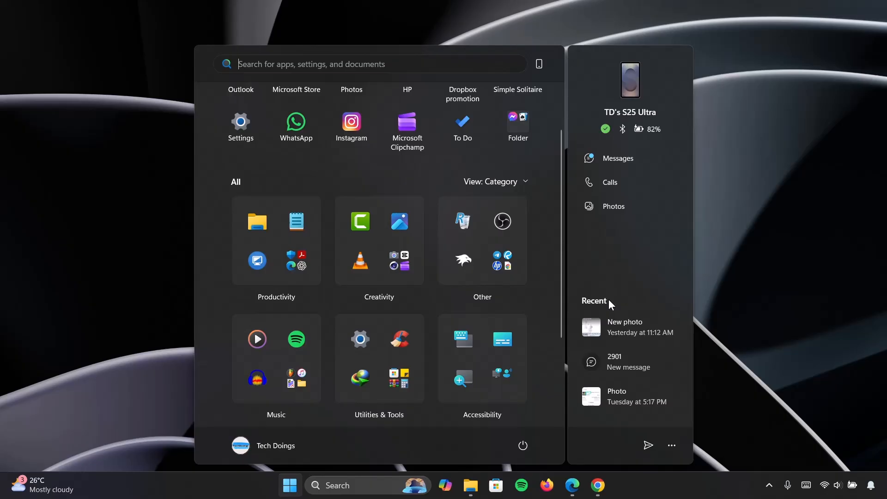
mouse_move(626, 185)
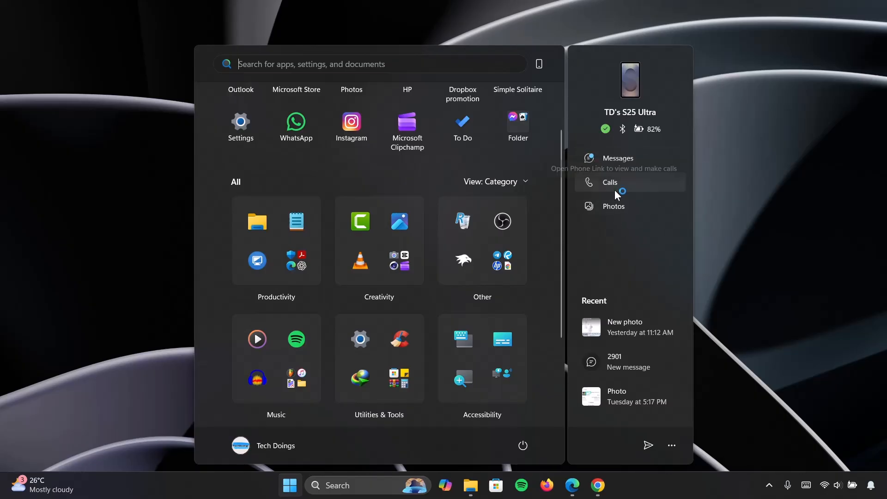
mouse_move(630, 222)
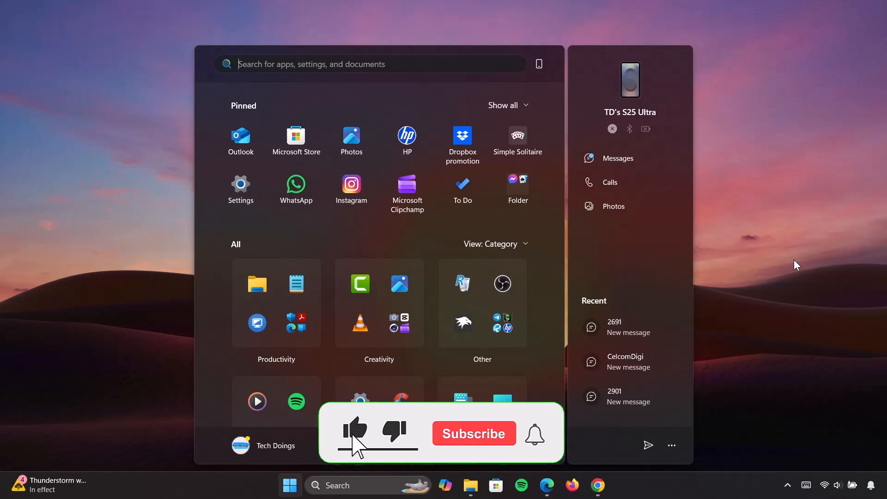
click(473, 433)
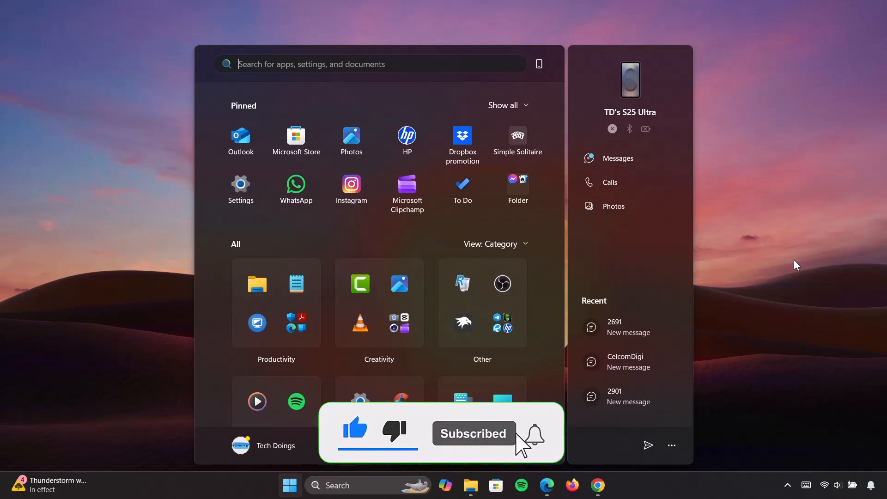